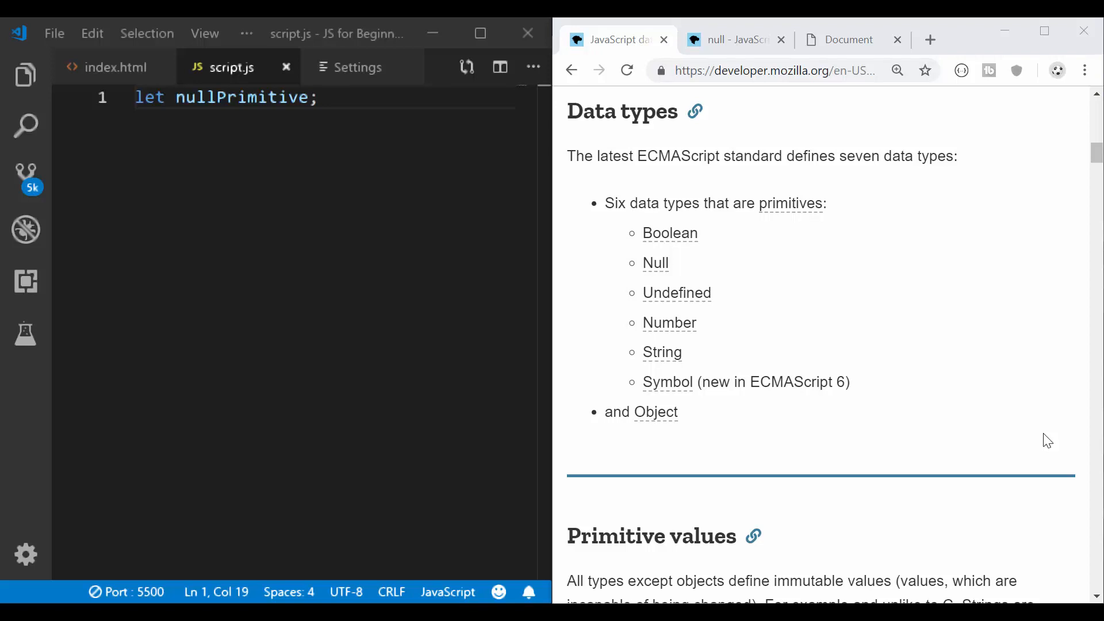
mouse_move(1008, 472)
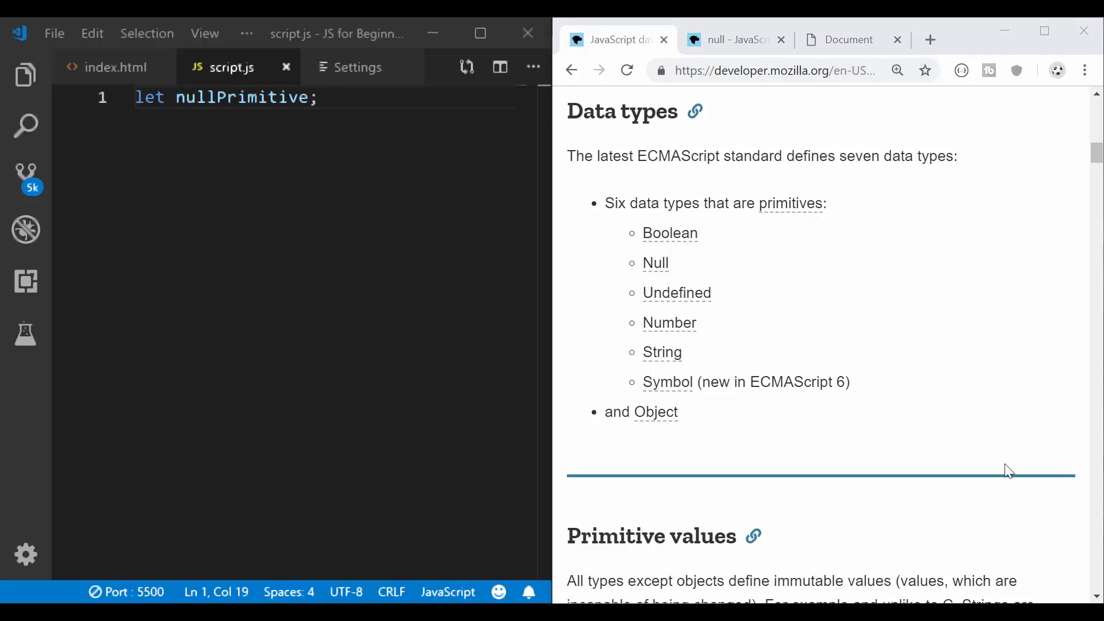
mouse_move(549, 310)
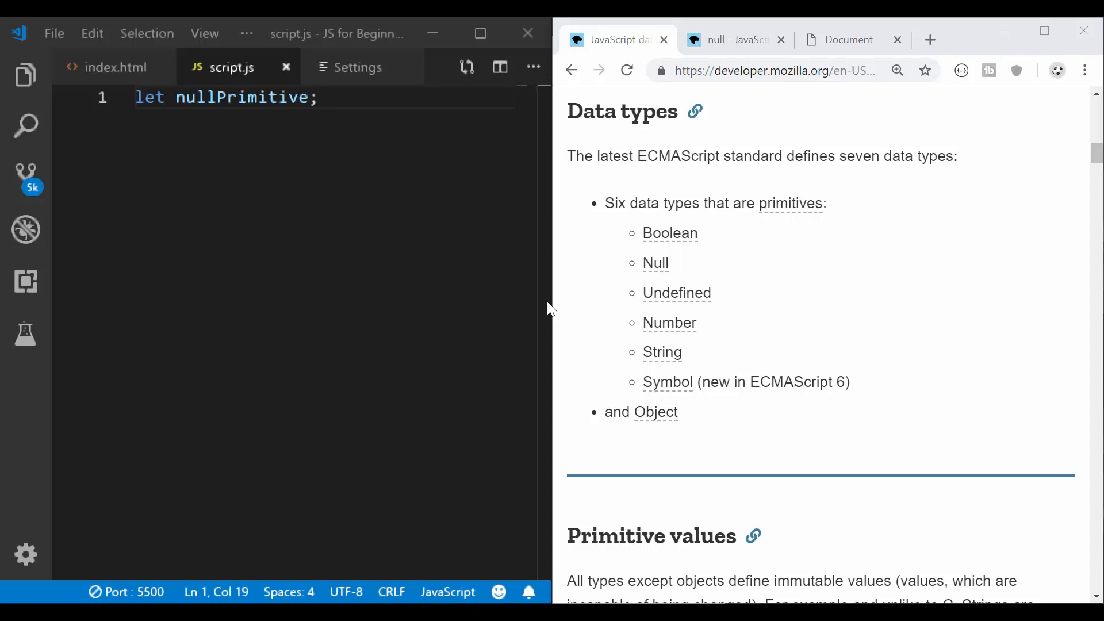
mouse_move(642, 215)
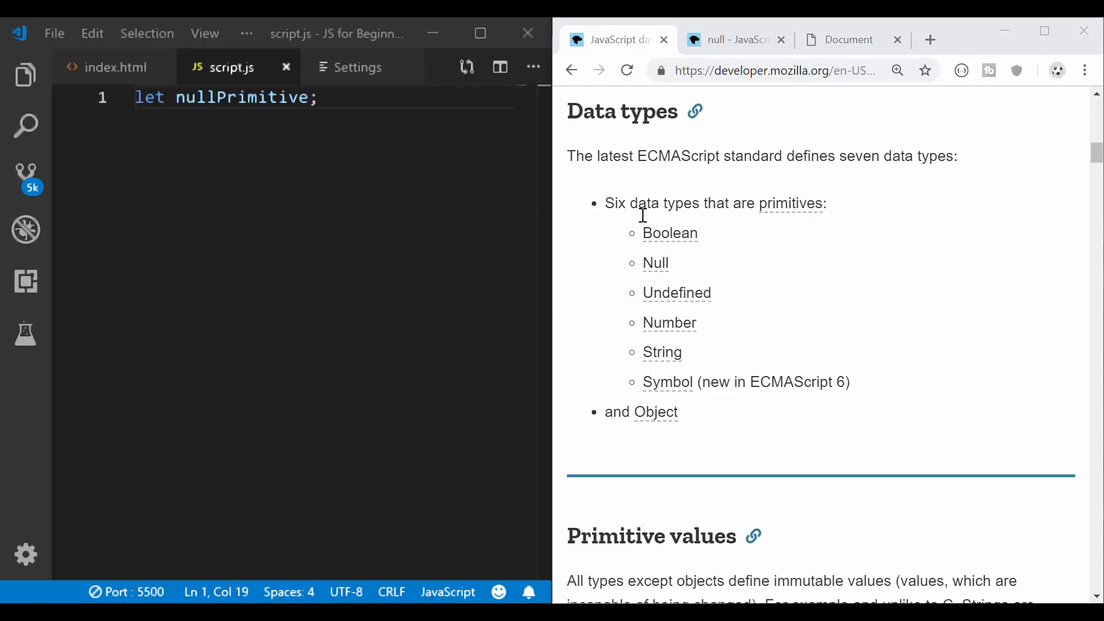
mouse_move(594, 184)
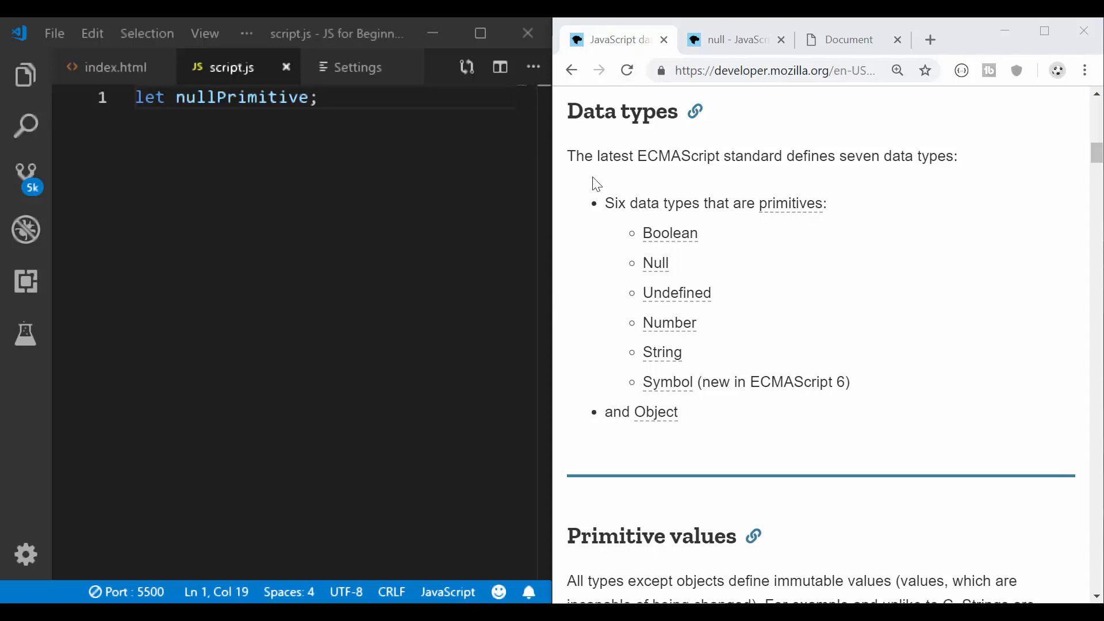
mouse_move(587, 246)
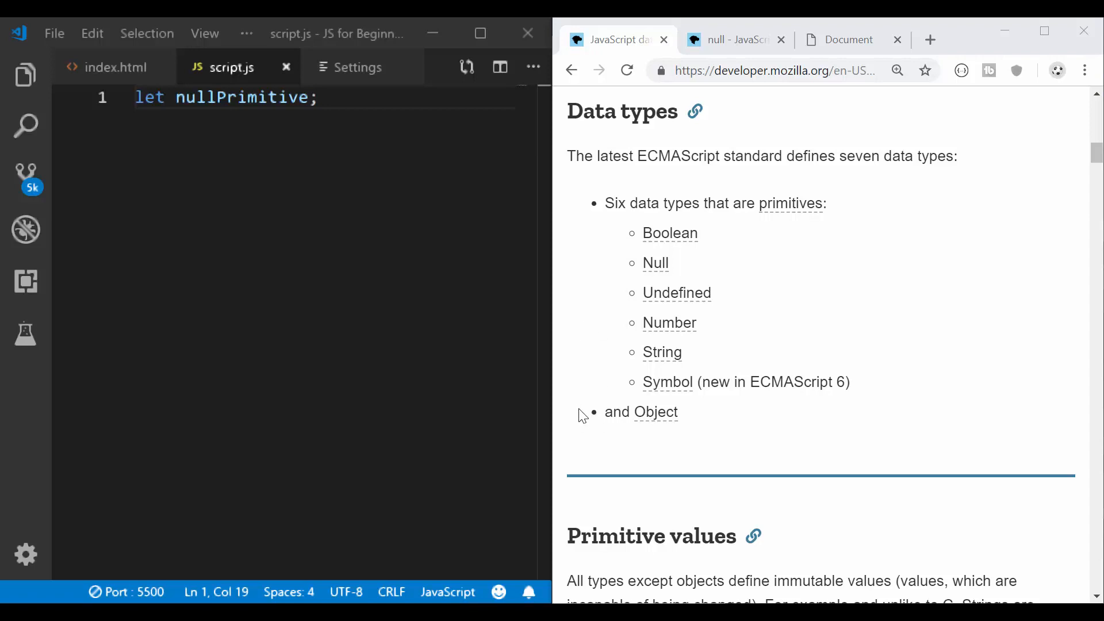
mouse_move(632, 282)
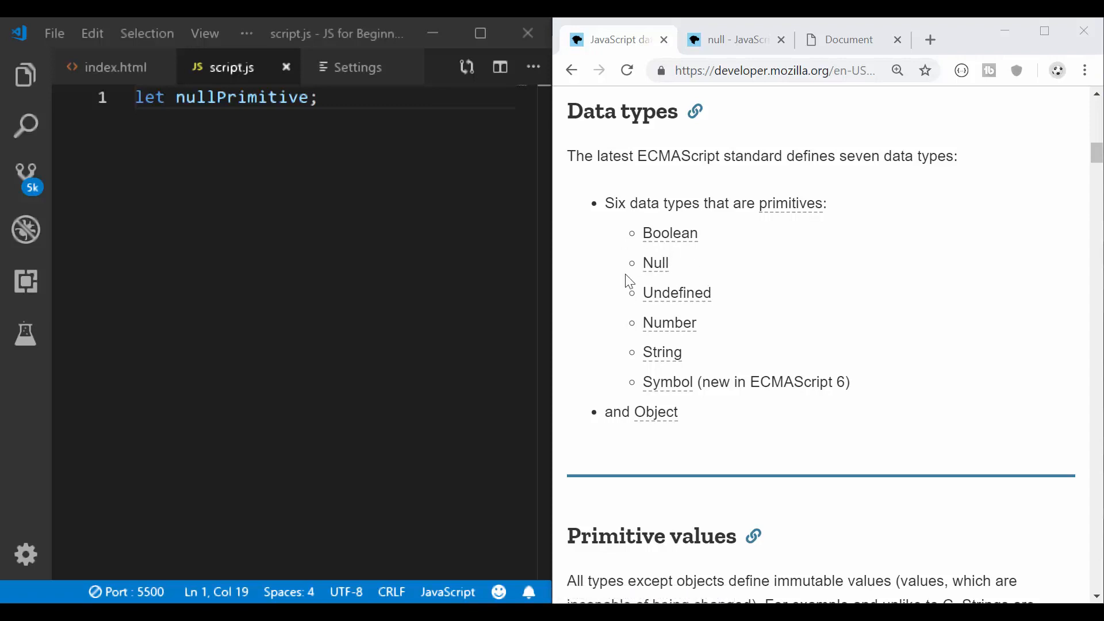
mouse_move(315, 210)
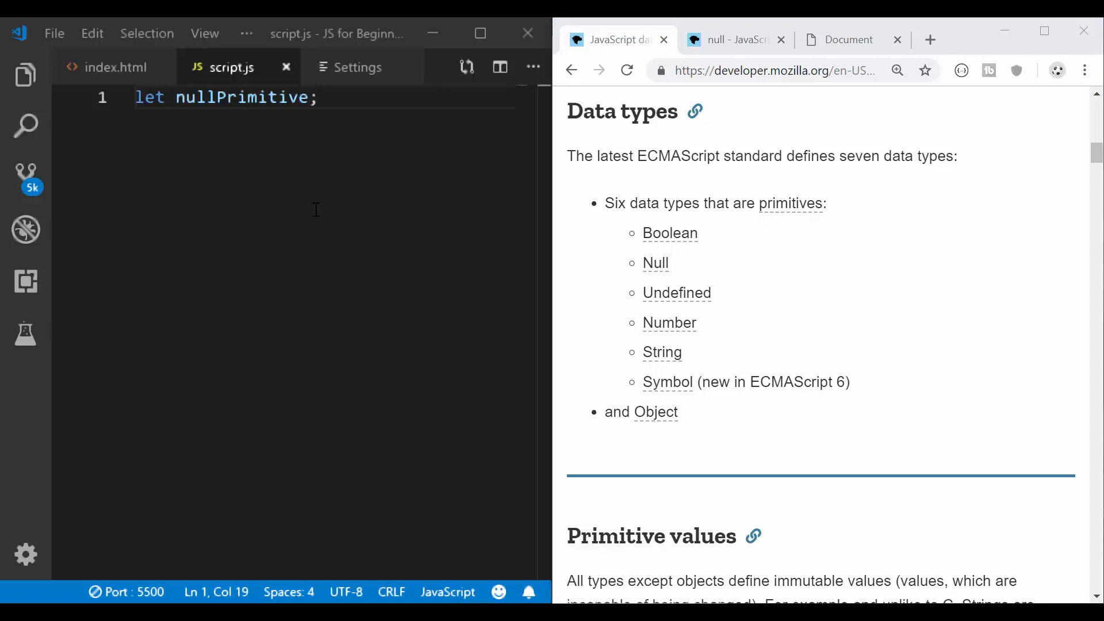
Step: Read through the MDN null reference page, then return to the blank local index.html page
left_click(732, 39)
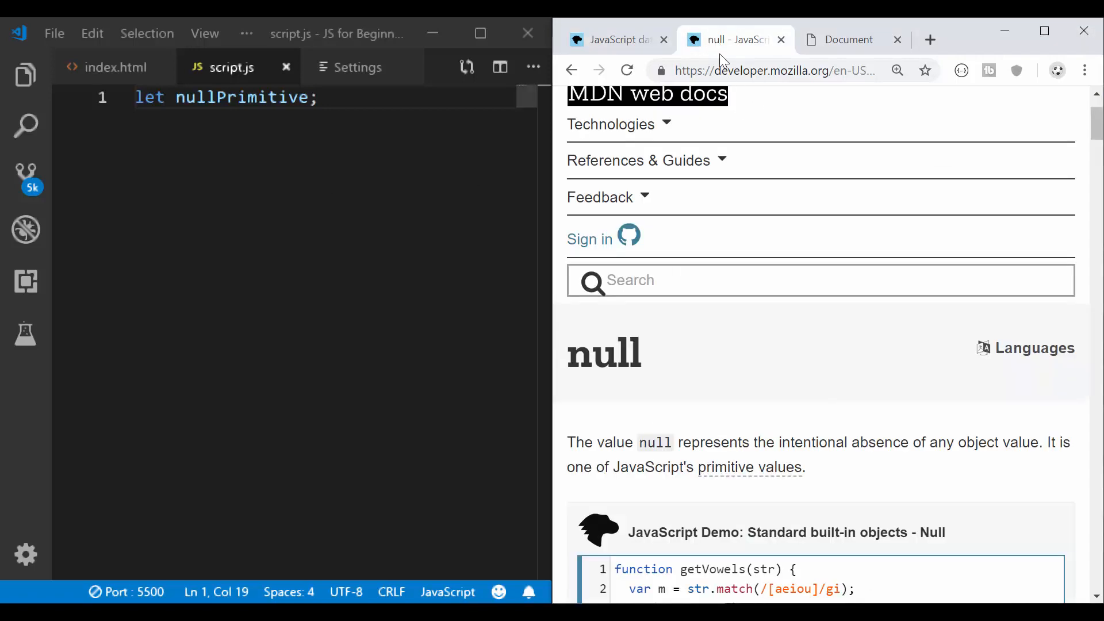
scroll("down", 3)
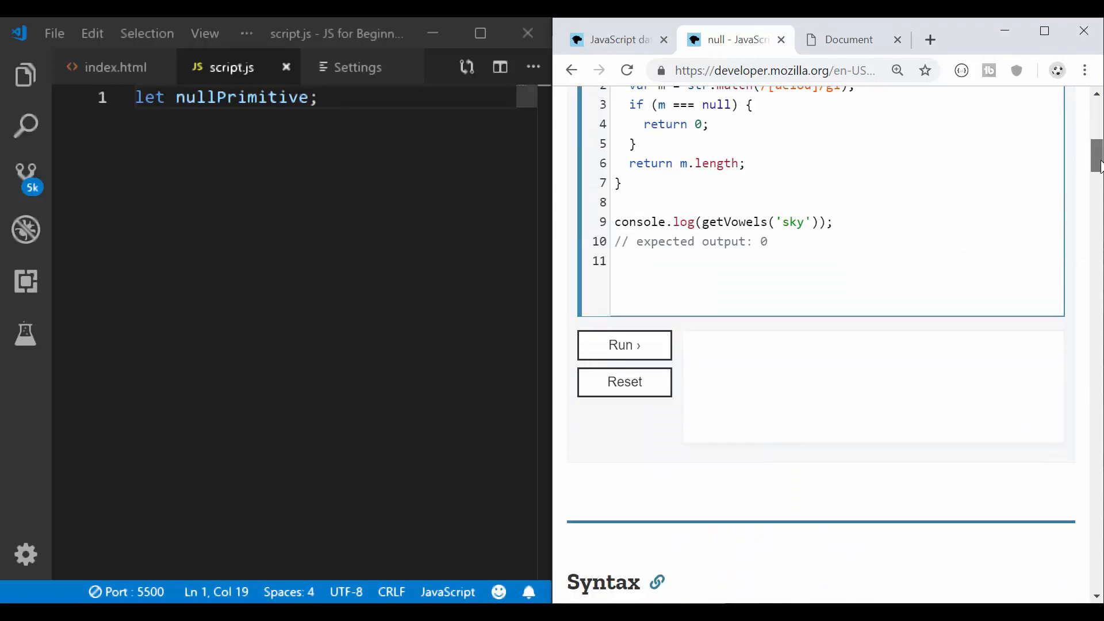
scroll("down", 3)
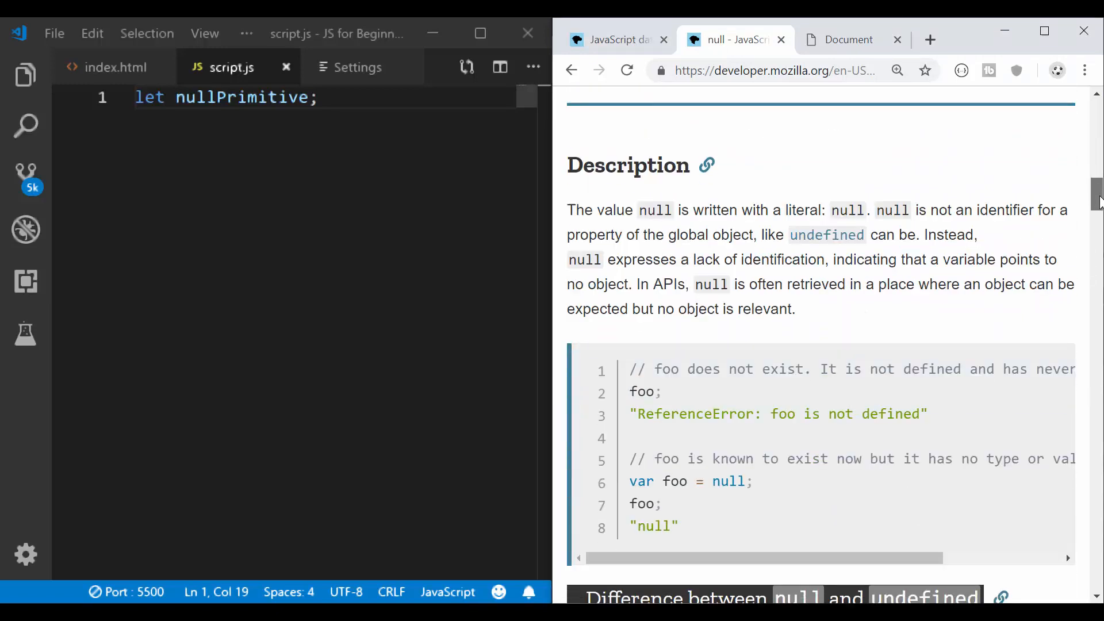
scroll("down", 3)
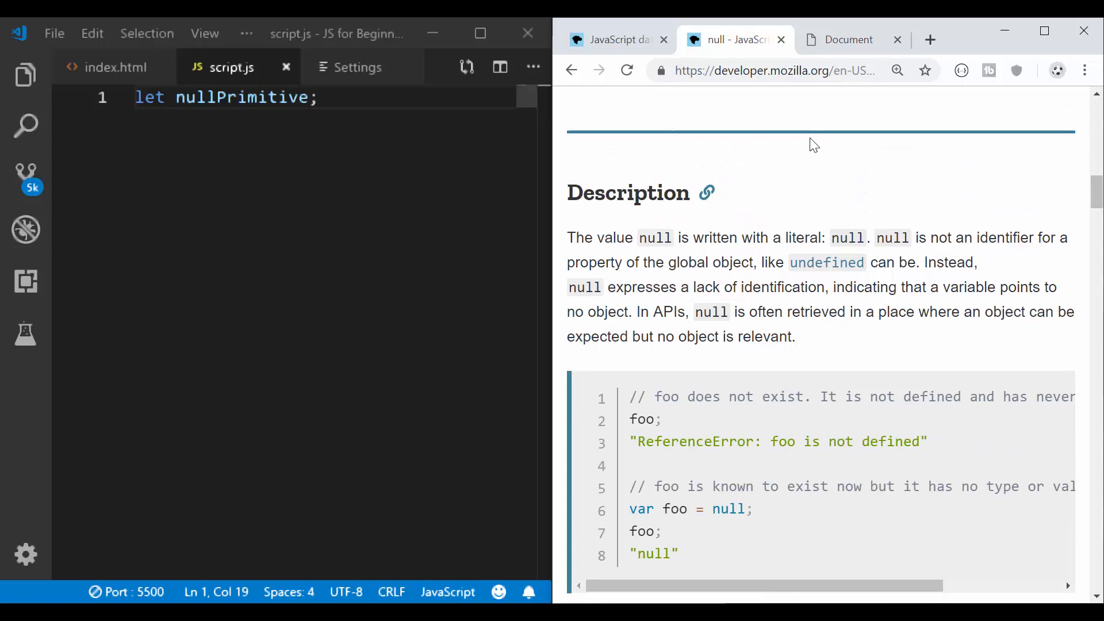
mouse_move(667, 173)
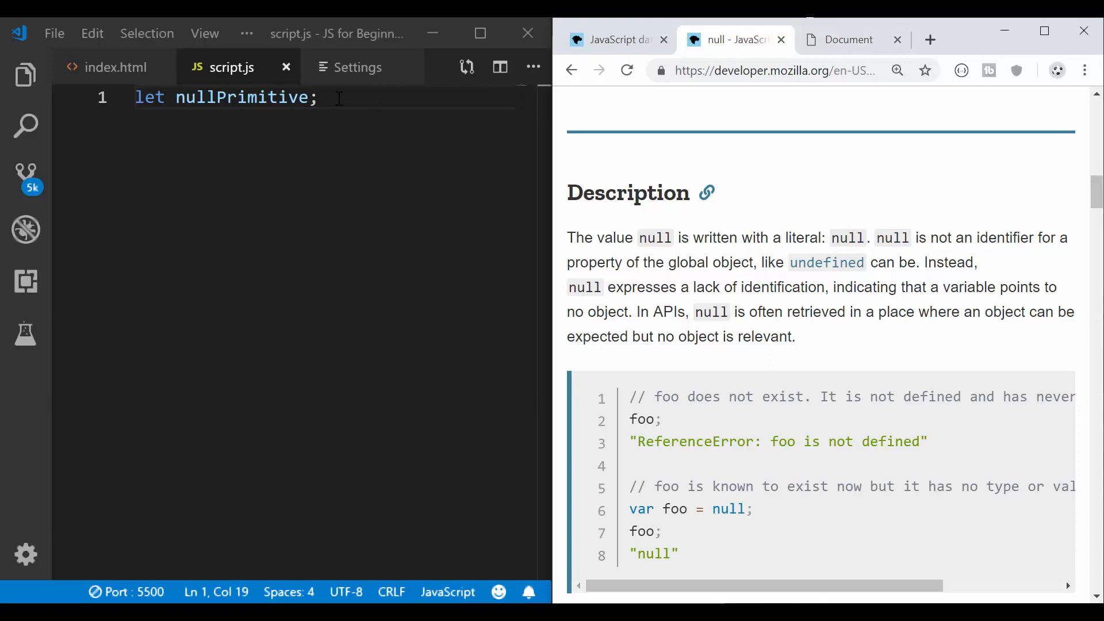
left_click(848, 39)
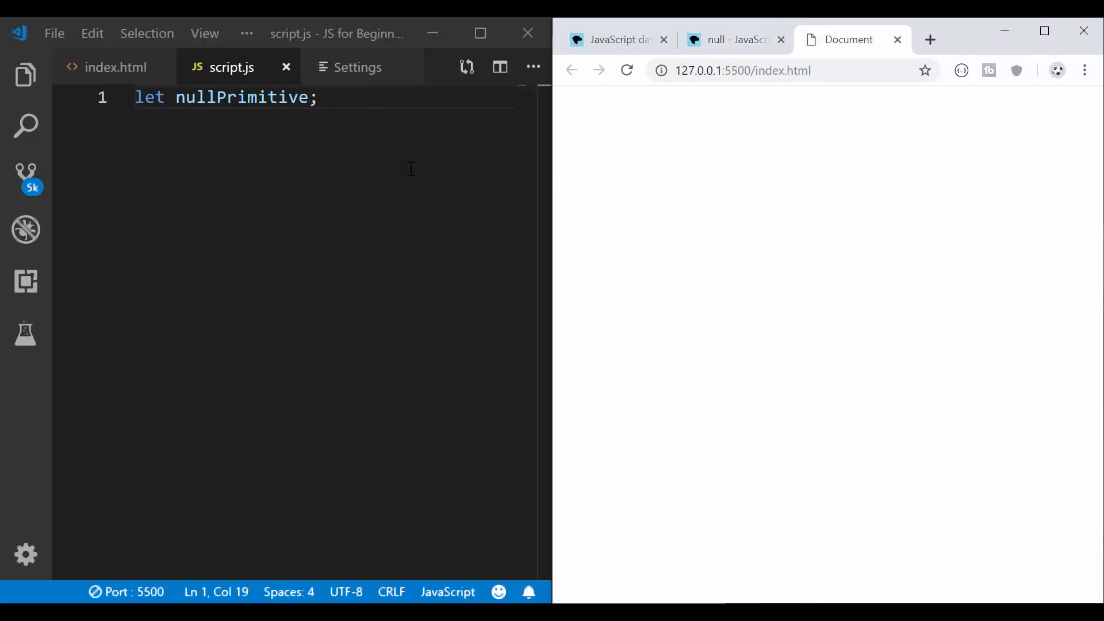
Step: Add document.write(nullPrimitive); on line 3 so the live page shows undefined
double_click(240, 97)
type("d")
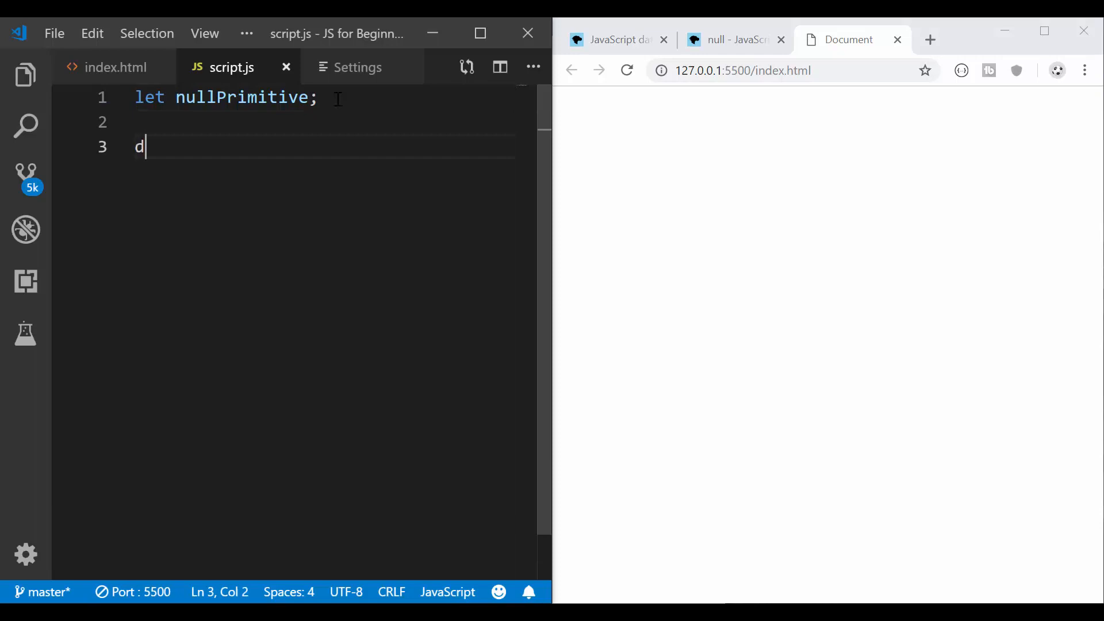
type("ocument.write")
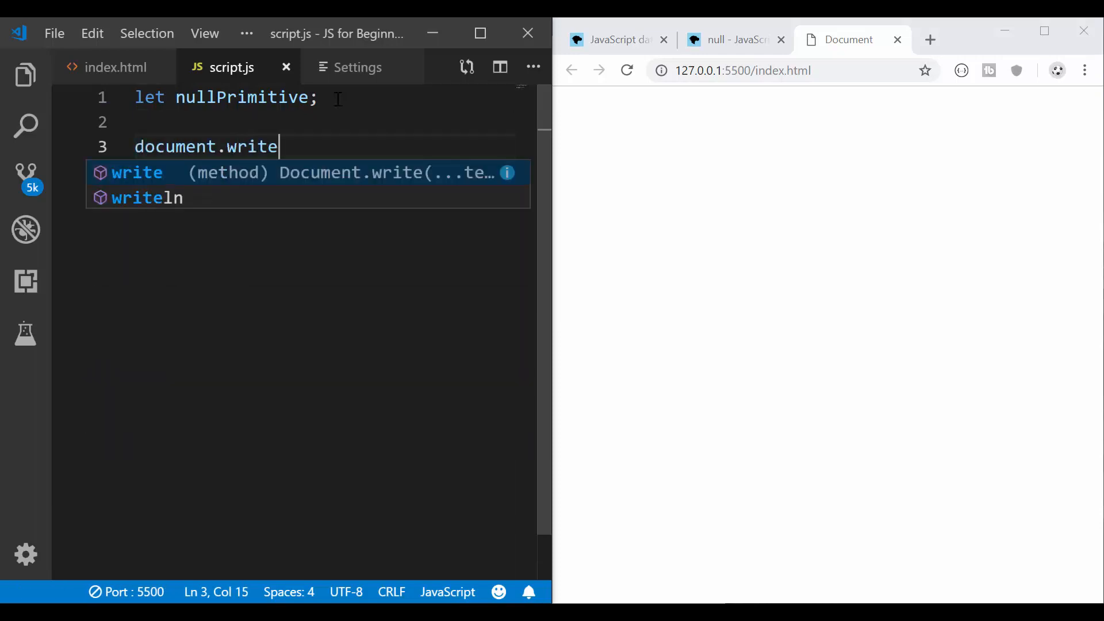
type("(")
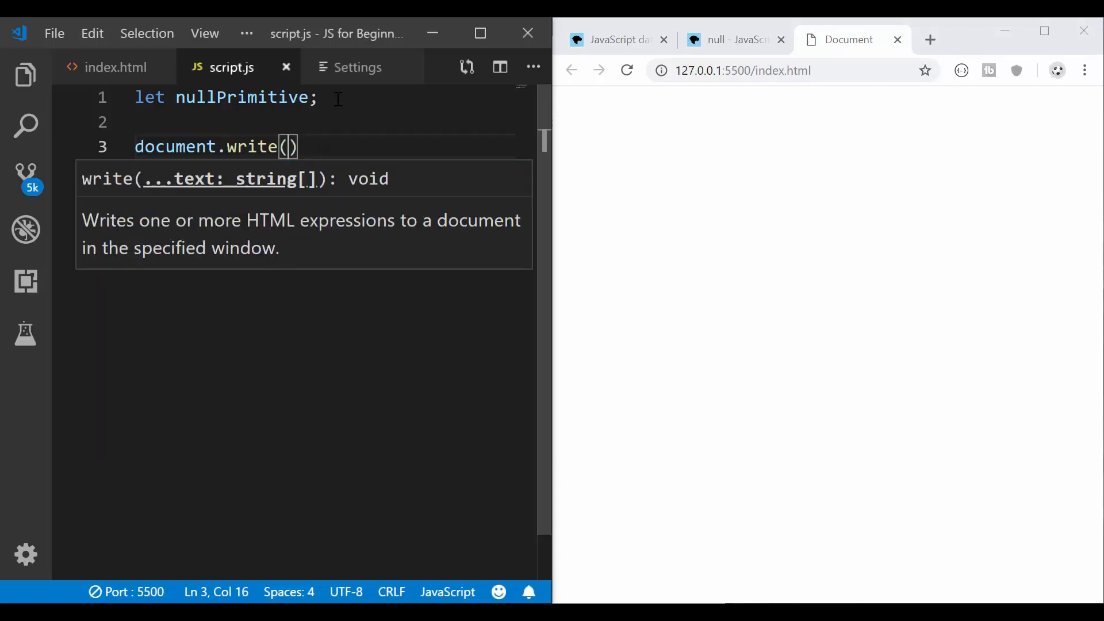
type("nullPrimitive")
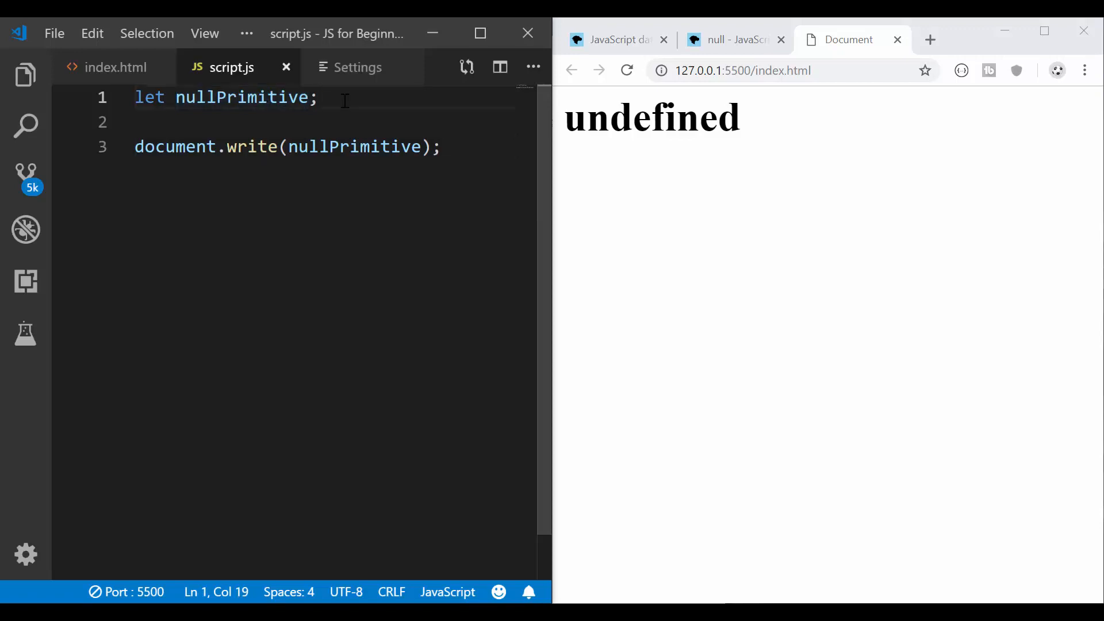
Step: Assign nullPrimitive = null on line 1 so the live page shows null
type("=")
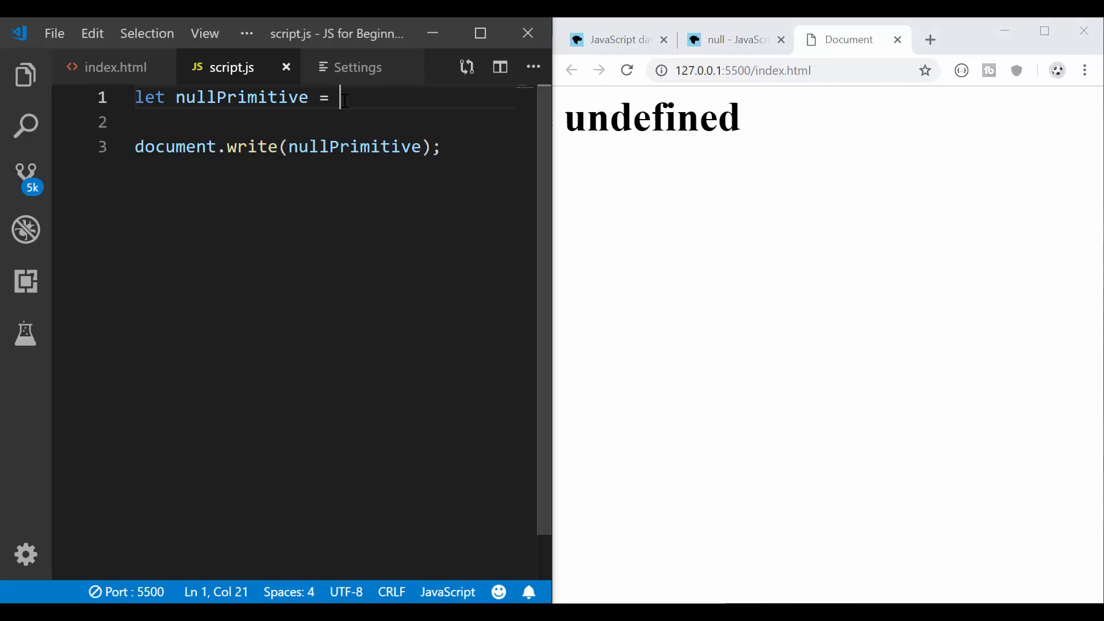
type("null;")
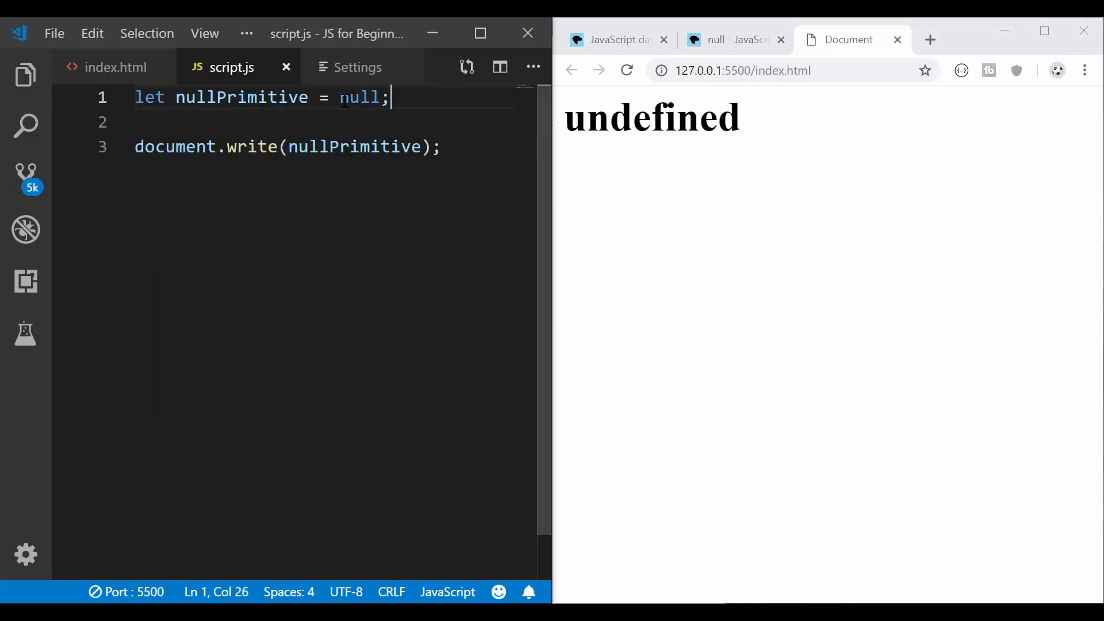
left_click(626, 70)
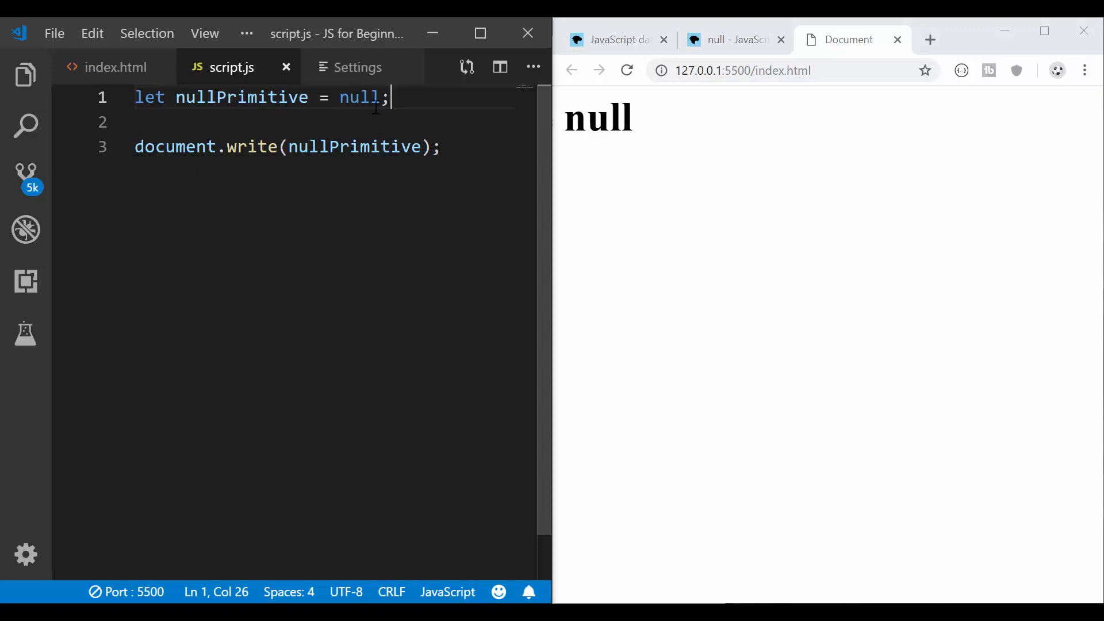
Step: Declare let nullEvaluation; without assigning it a value
type("let")
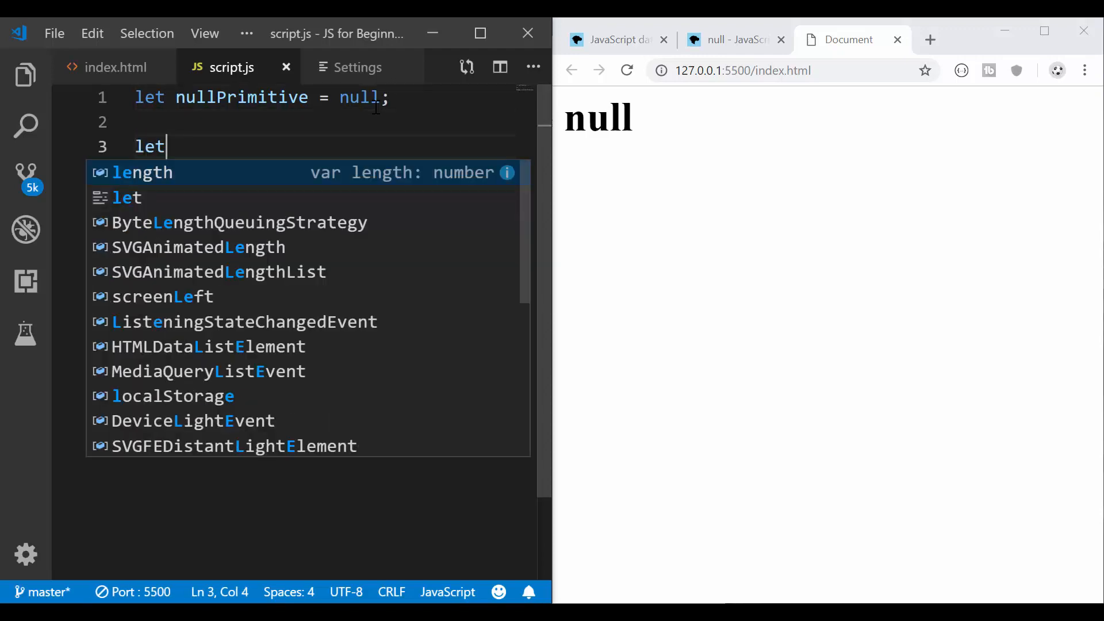
type("null")
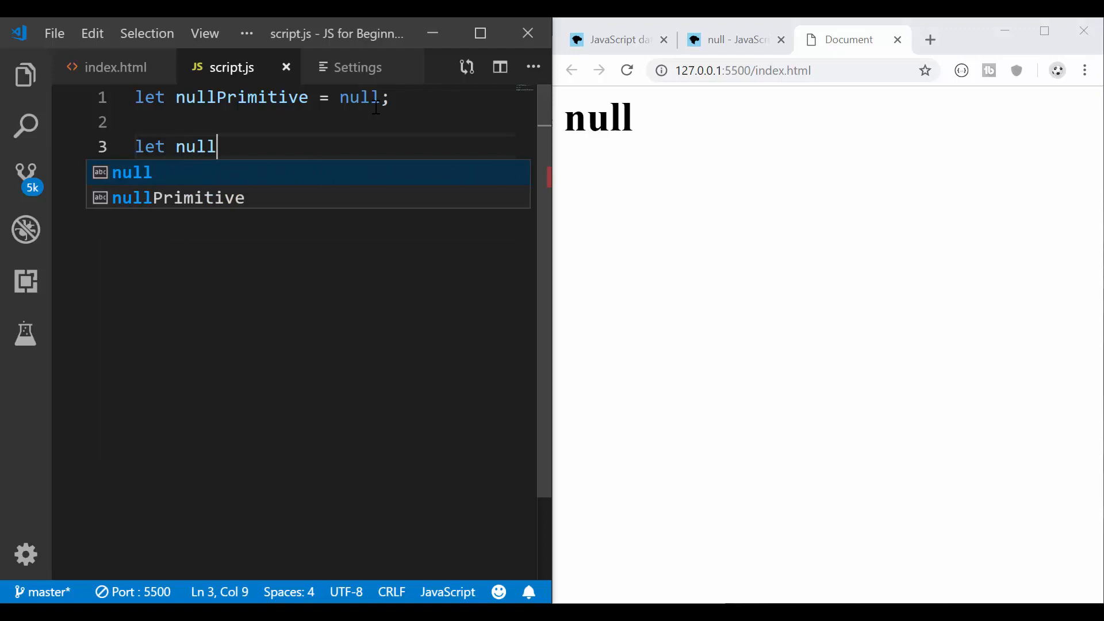
type("Evalu")
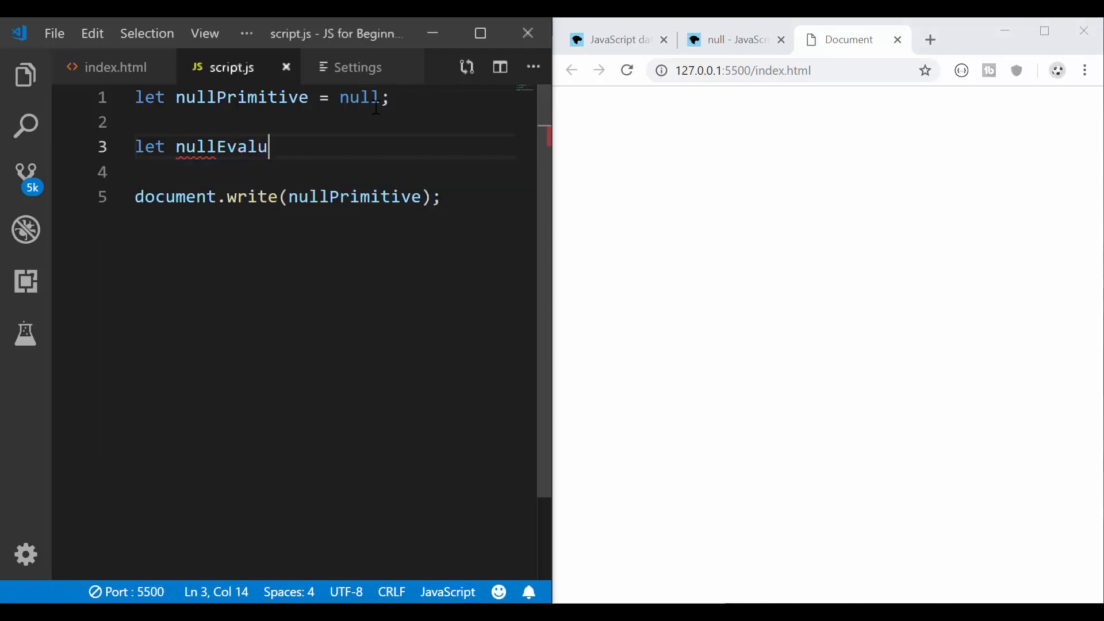
type("ation")
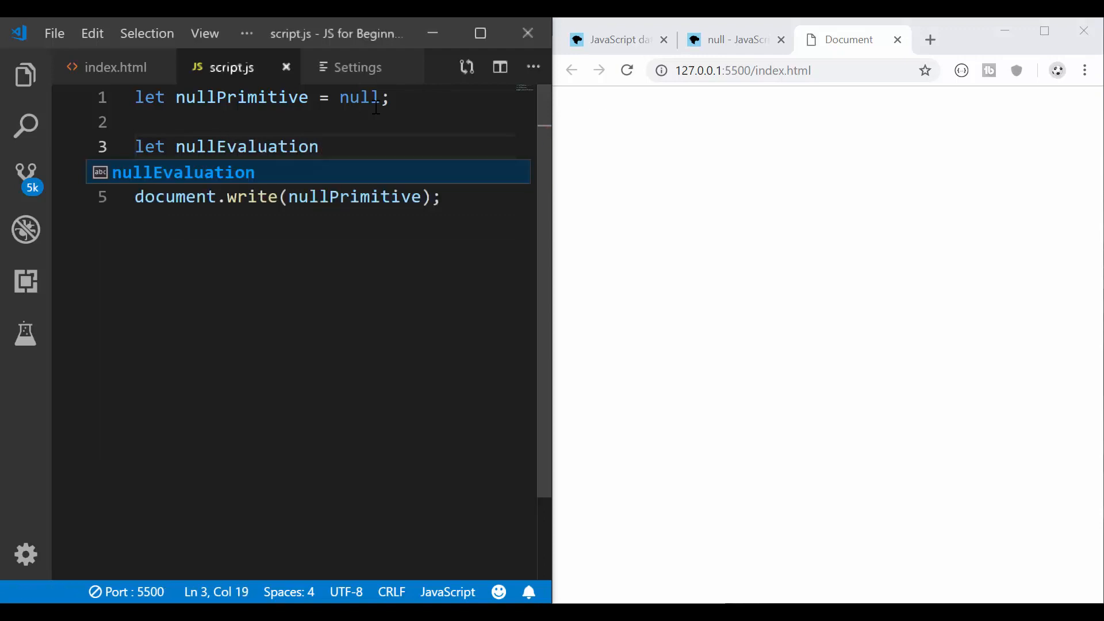
left_click(626, 70)
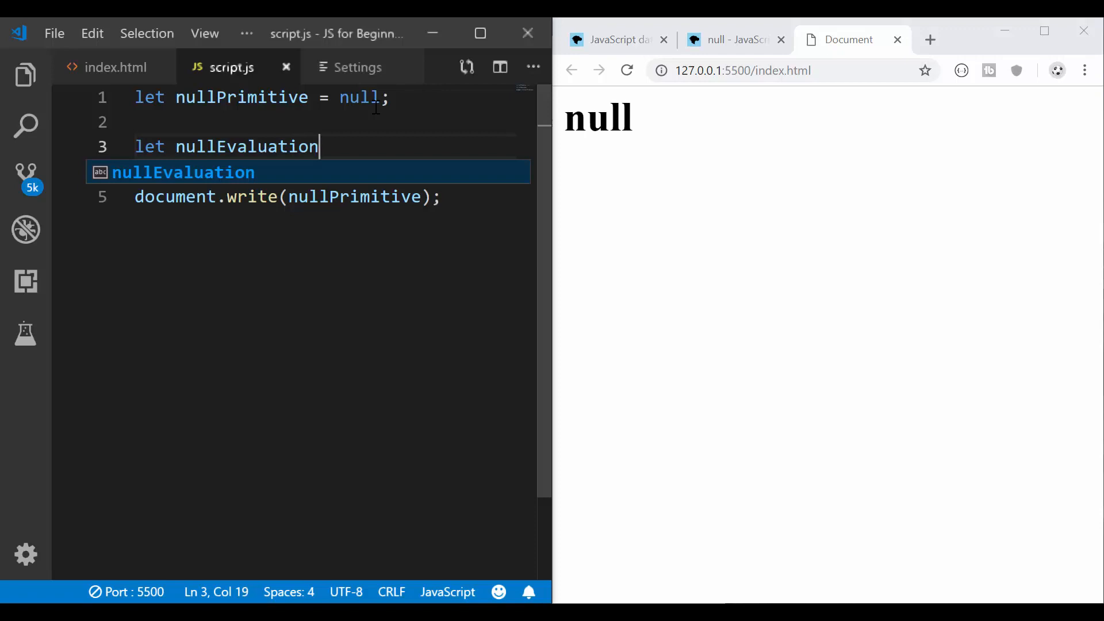
type(";")
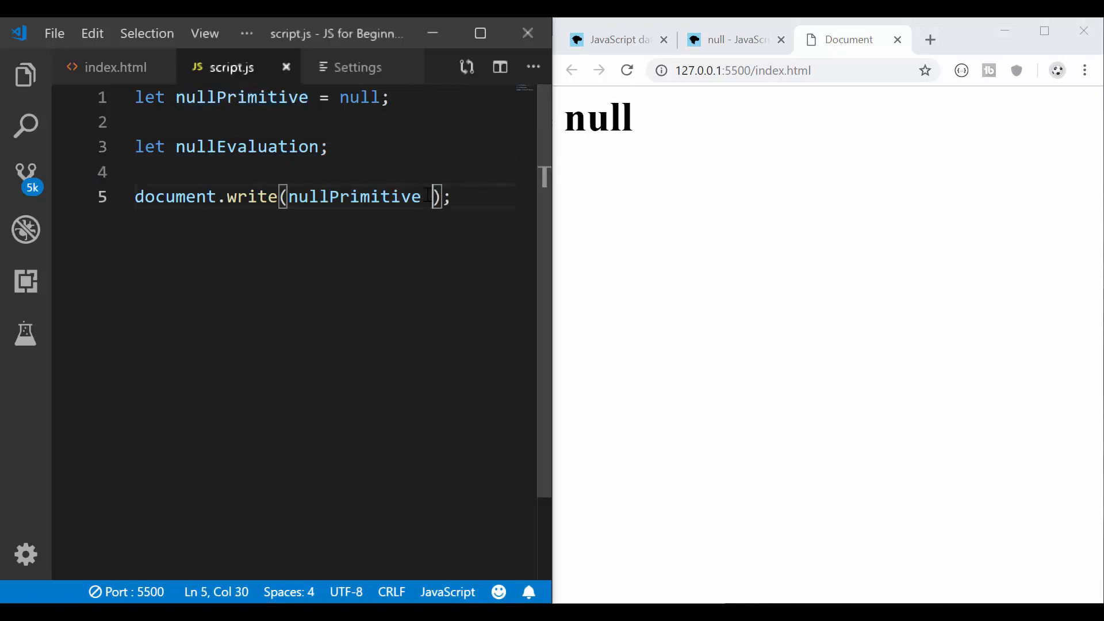
Step: Write nullPrimitive === nullEvaluation so the page shows false, then select that comparison
type("===")
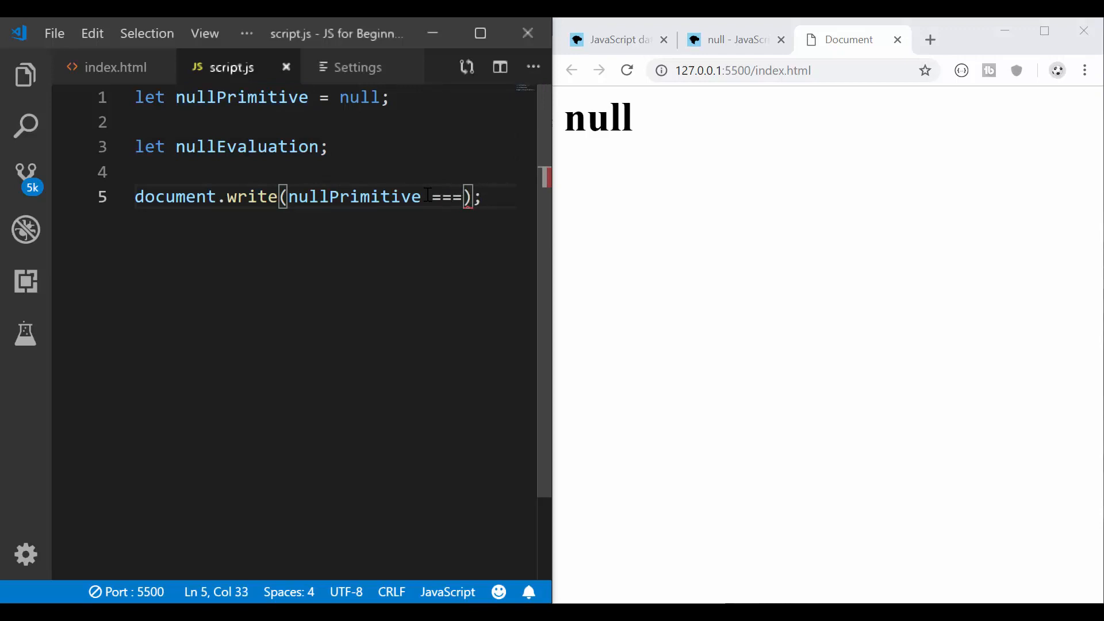
left_click(626, 71)
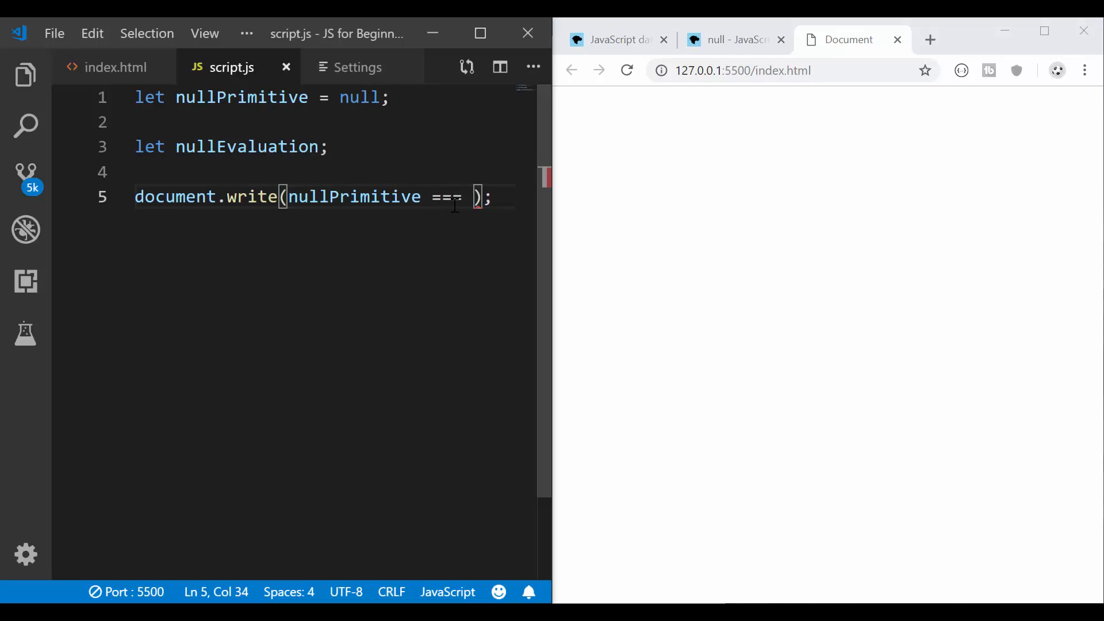
type("nullEv")
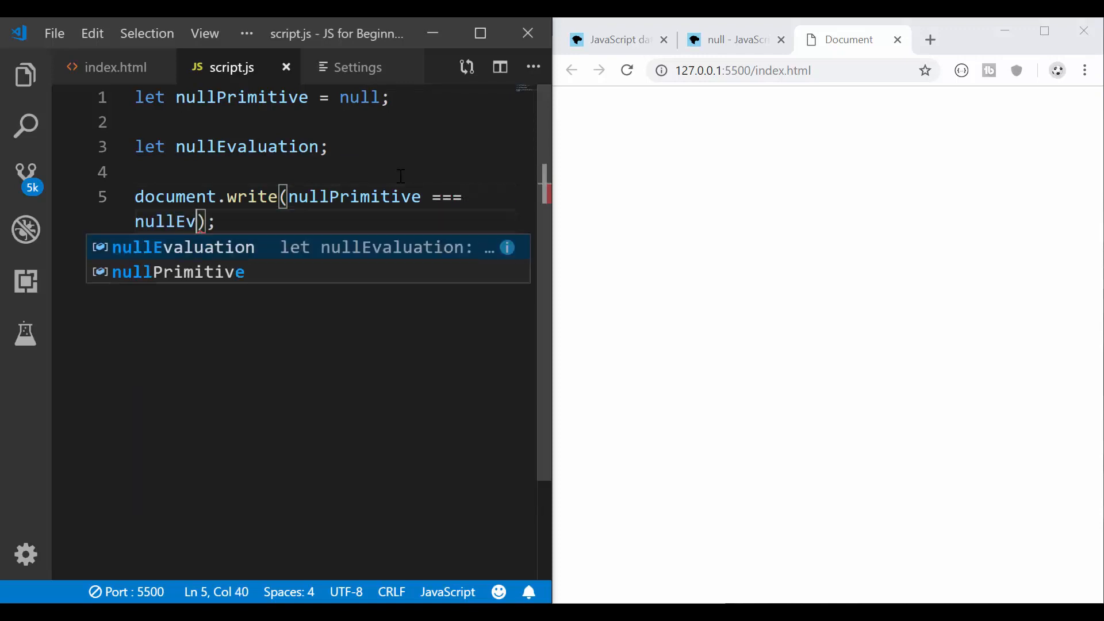
key("Tab")
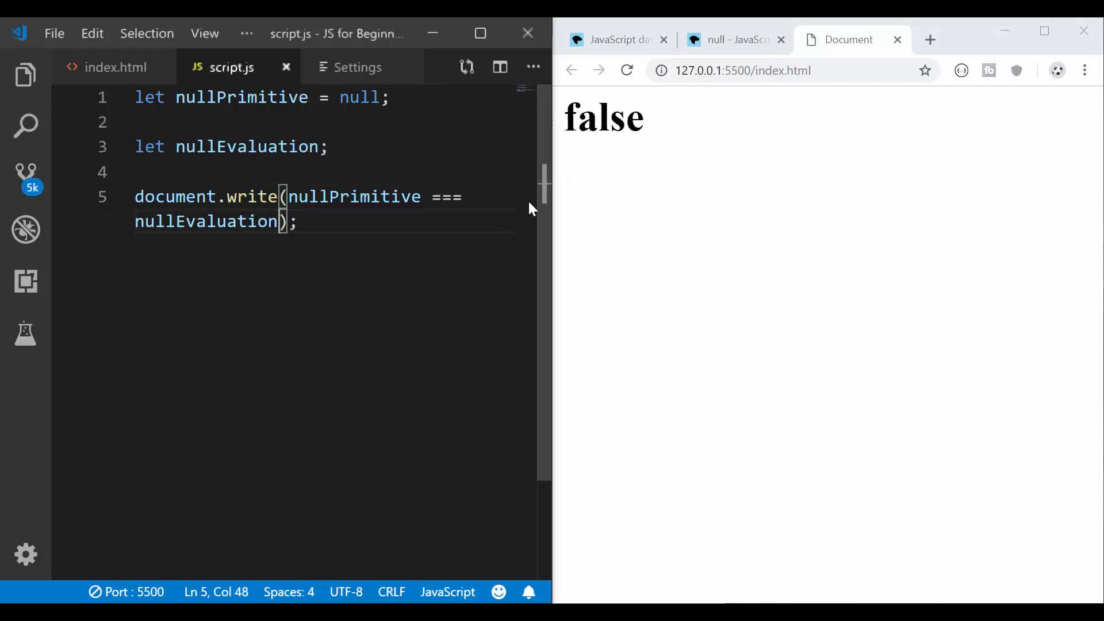
left_click(466, 197)
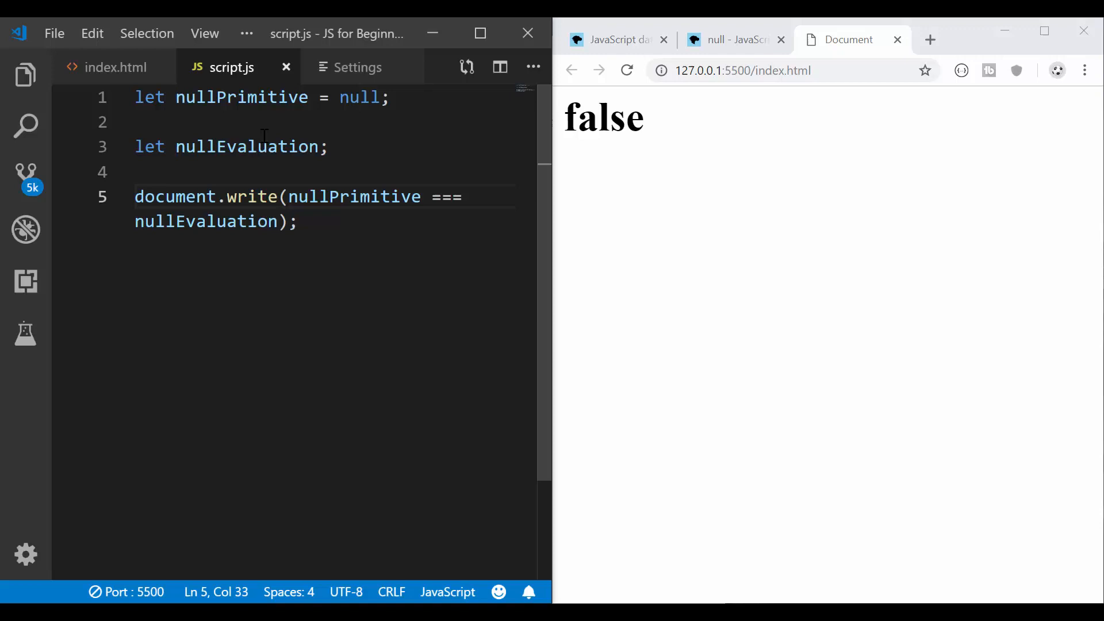
left_click_drag(289, 196, 277, 221)
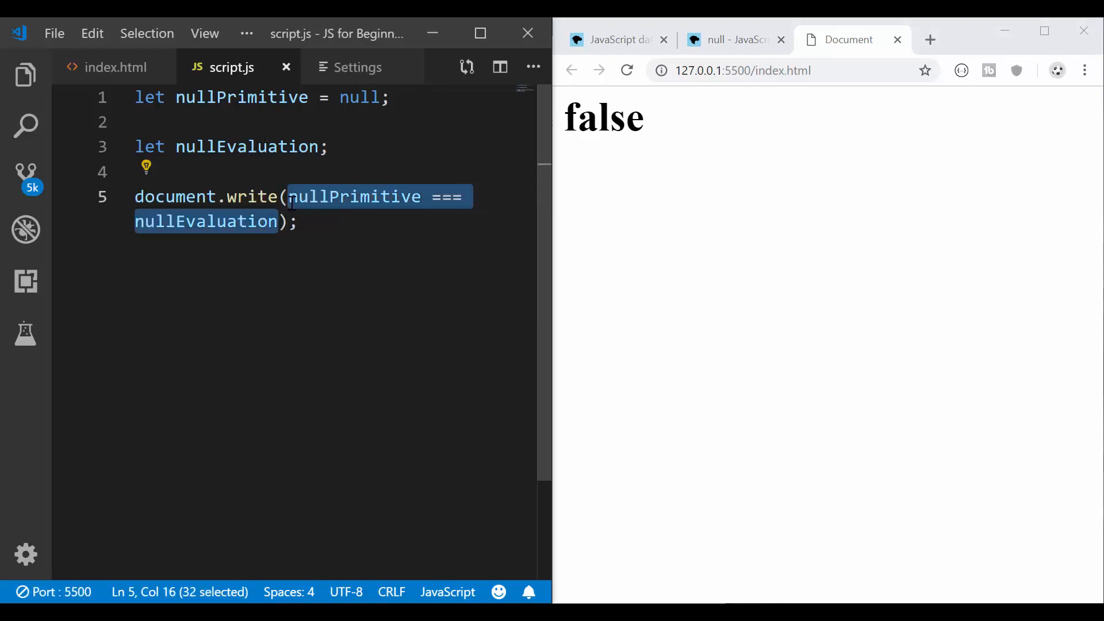
Step: Delete the comparison, leaving document.write() empty
key("Delete")
type("let s")
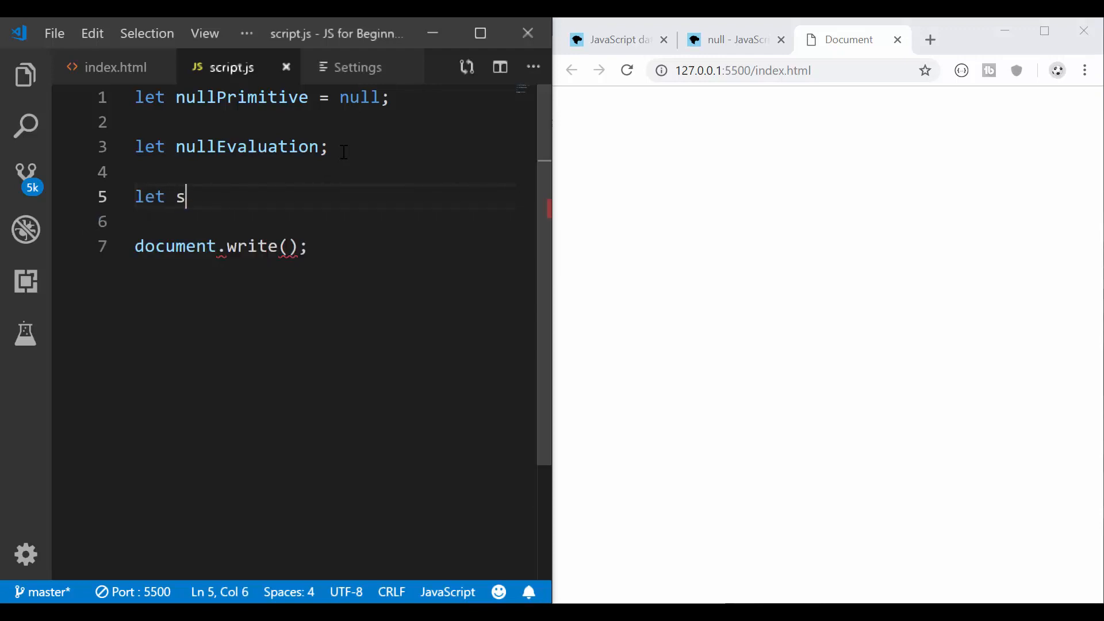
Step: Declare stringEvaluation = String('Dog').match(/[aei]/g) and write it so the page shows null
type("tringEvalu")
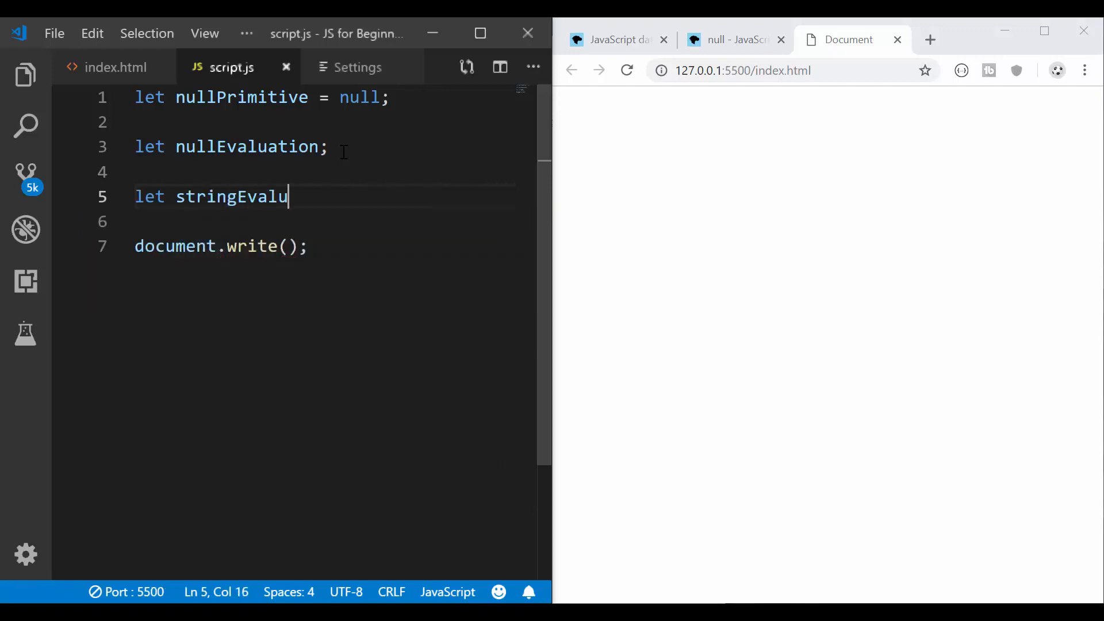
type("ation =")
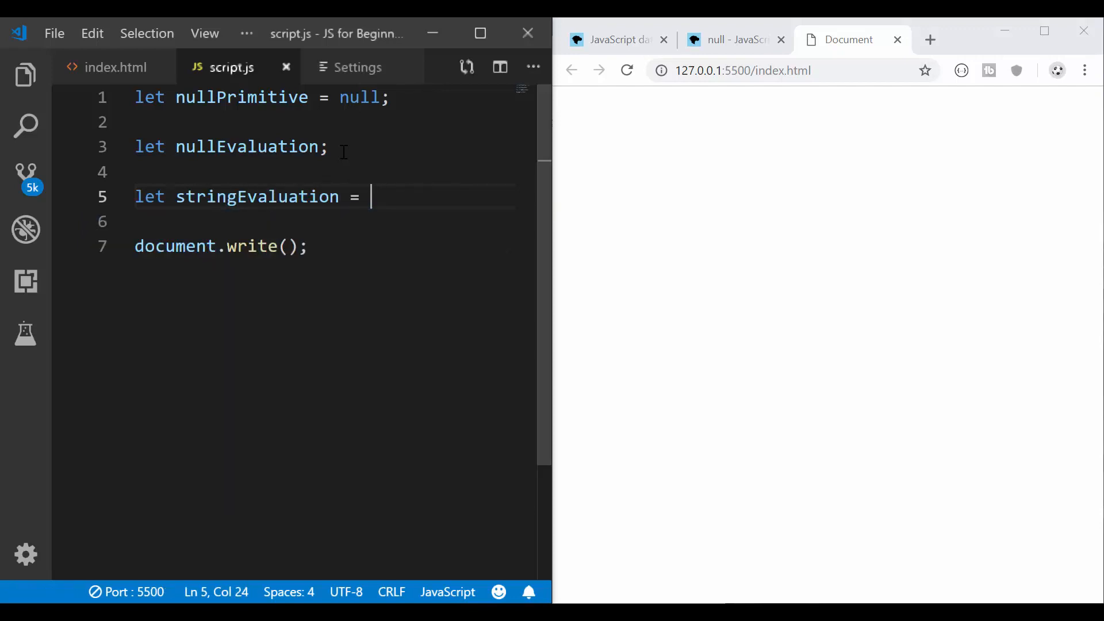
type("String(")
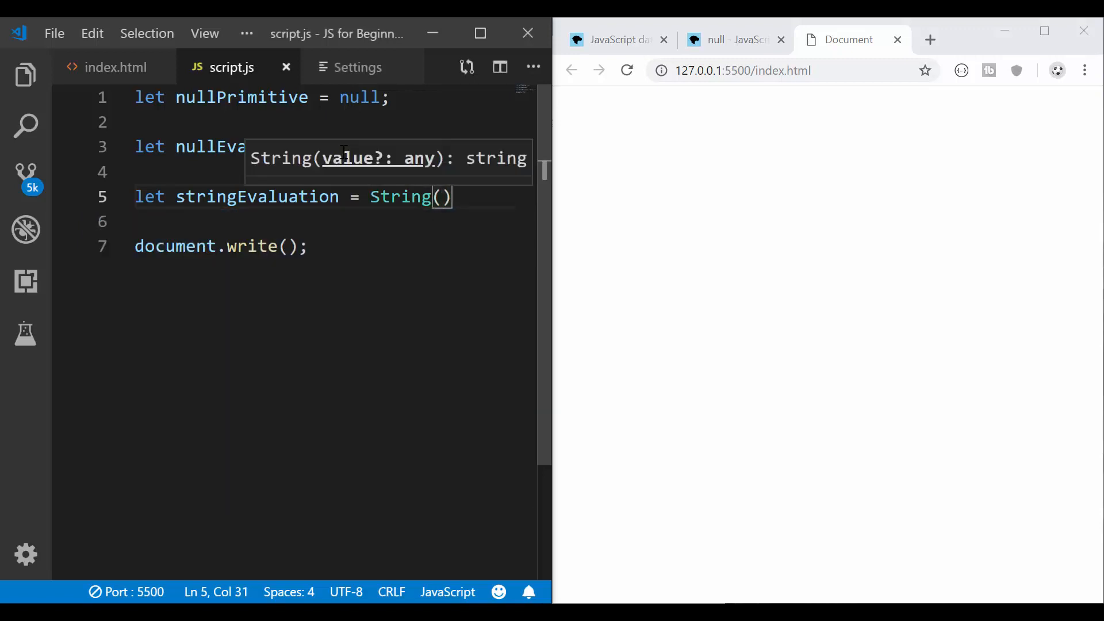
type("\"Dog\"")
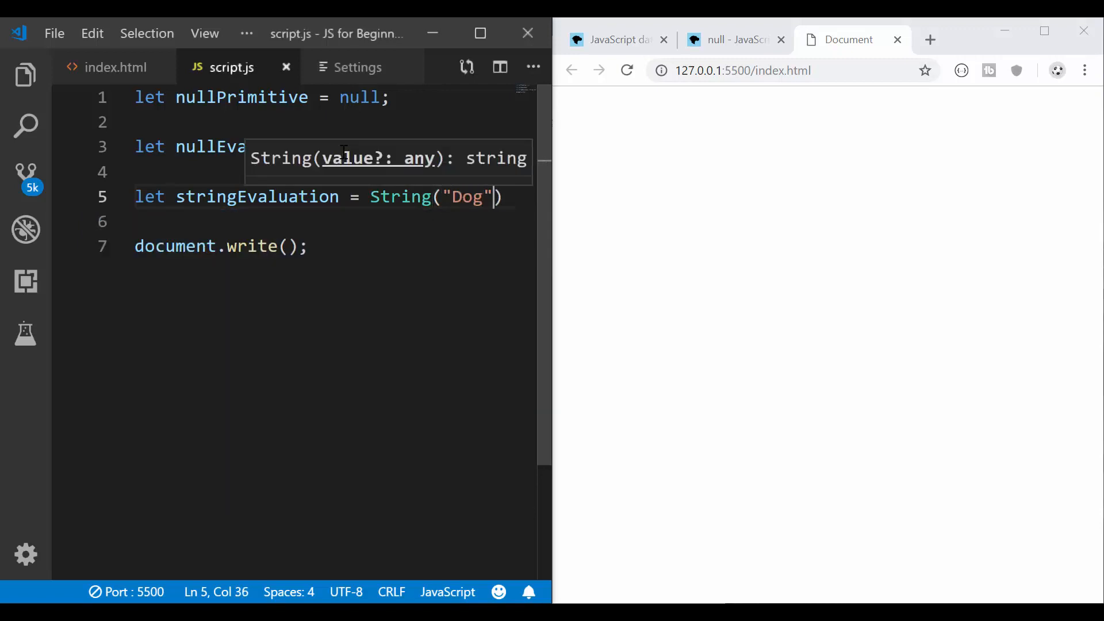
type(".match(/[ae")
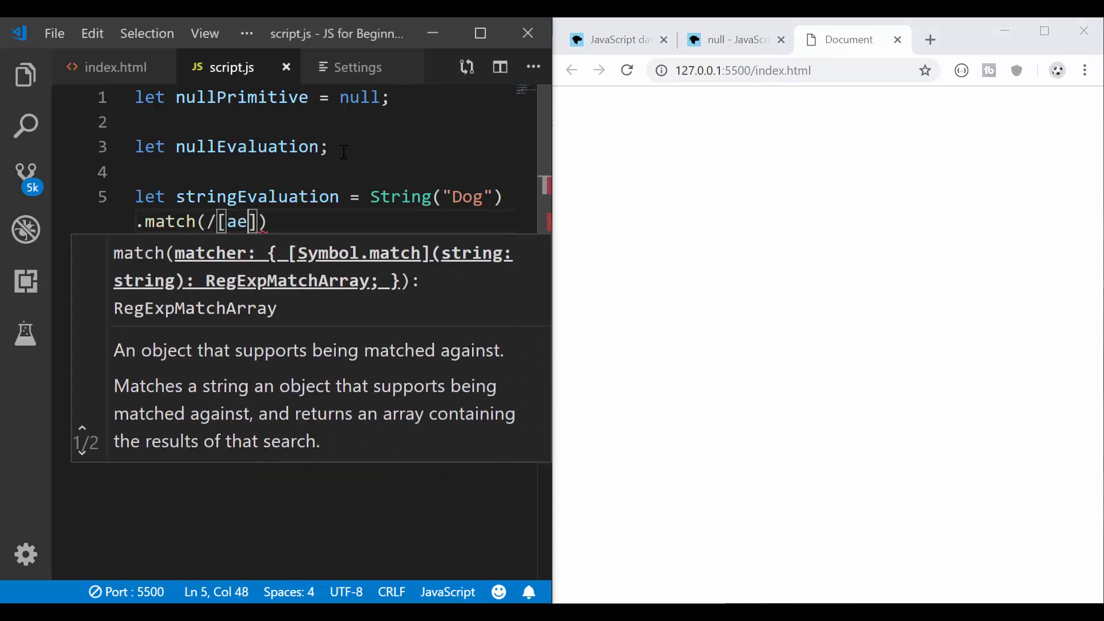
type("i")
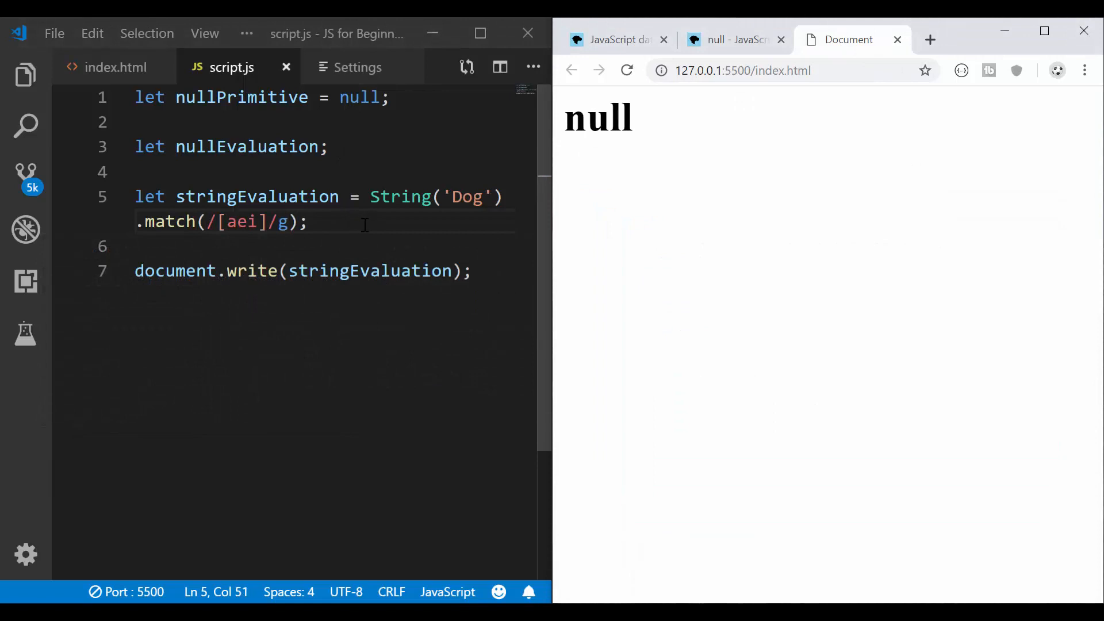
mouse_move(257, 196)
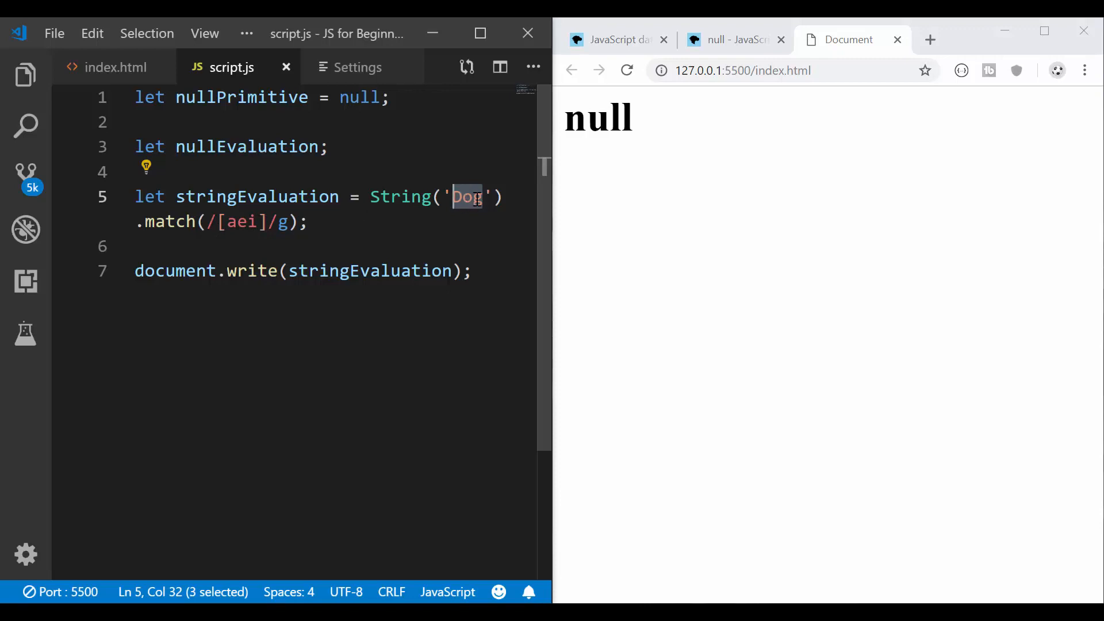
Step: Change the matched string from 'Dog' to 'Book'; the page still shows null
type("Ge")
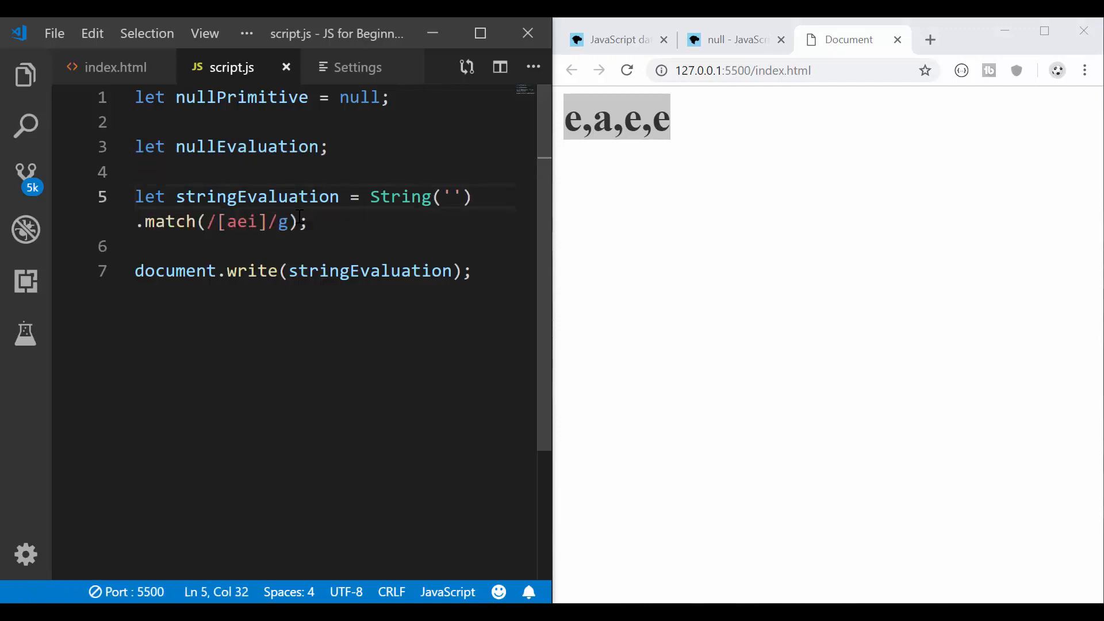
type("Book")
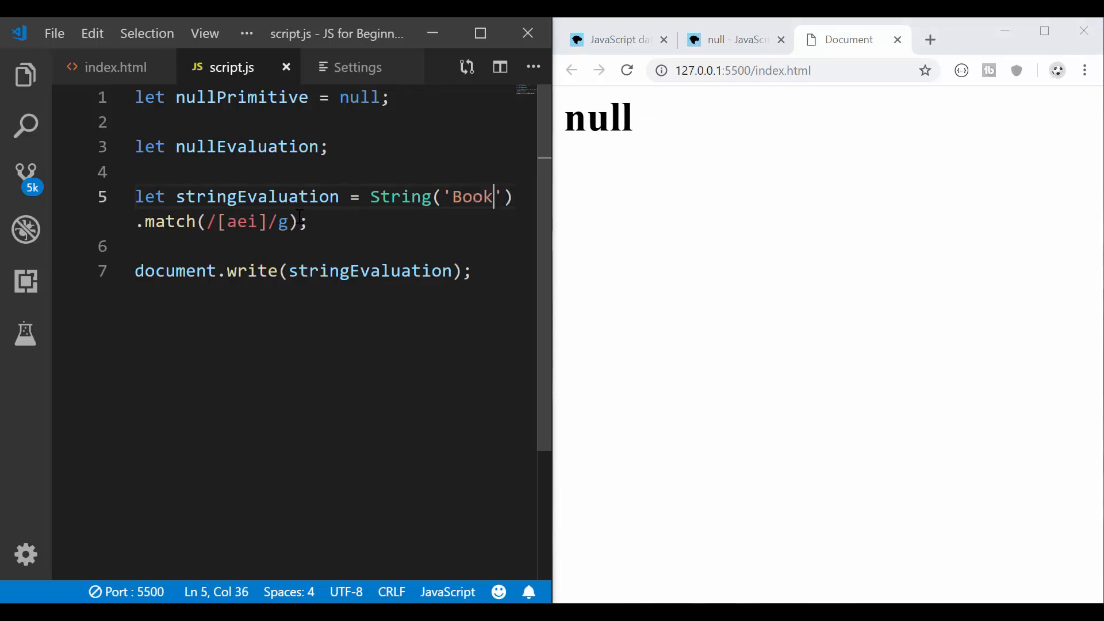
mouse_move(364, 224)
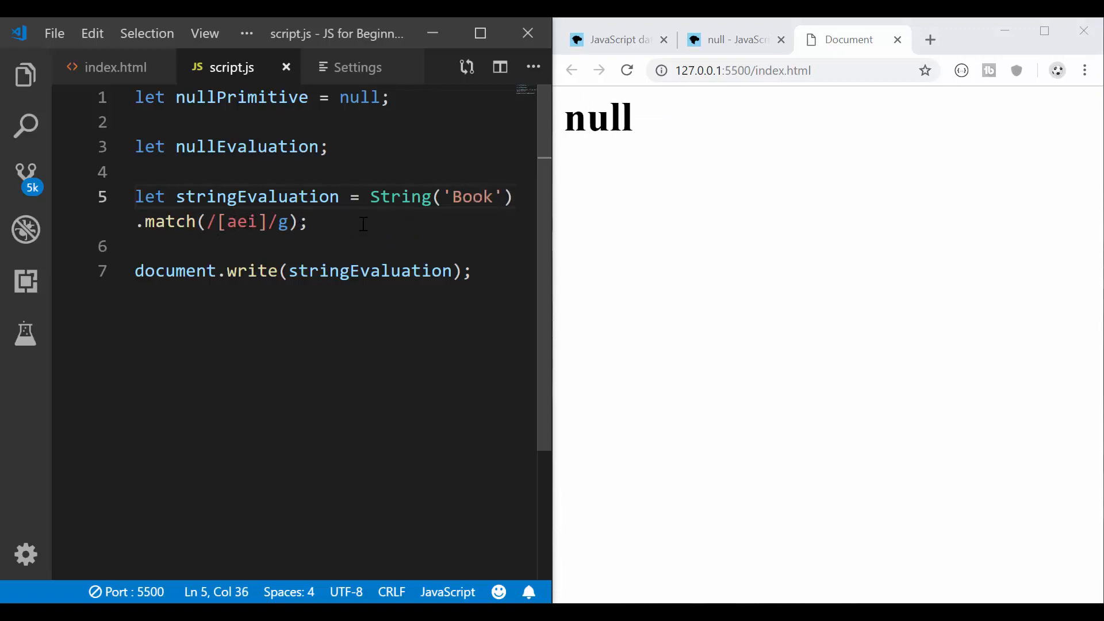
left_click(494, 197)
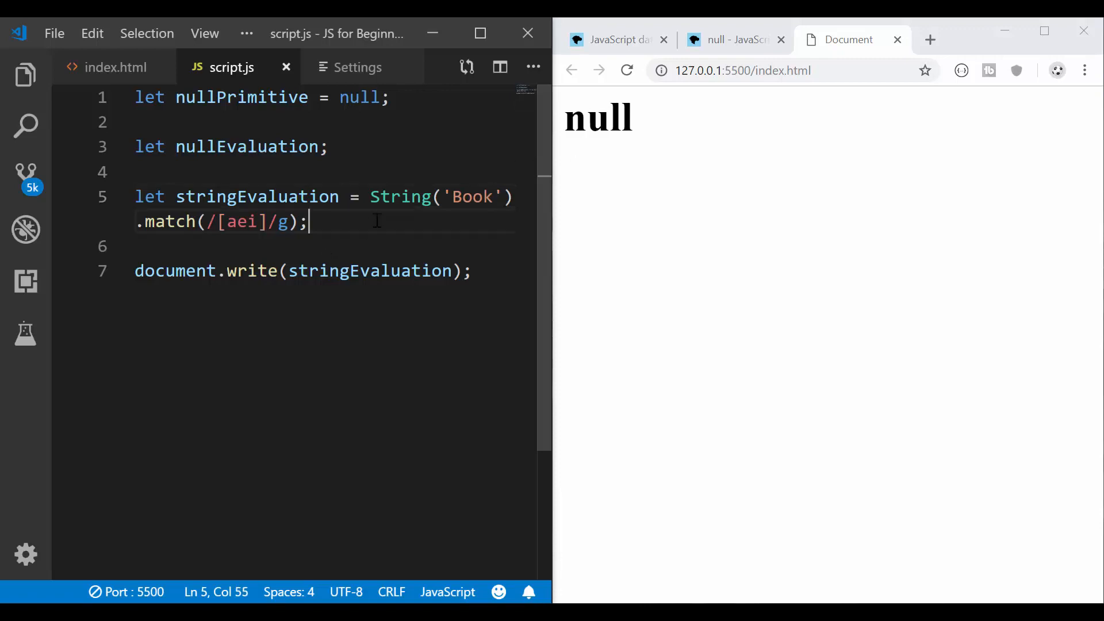
type("// null => SN")
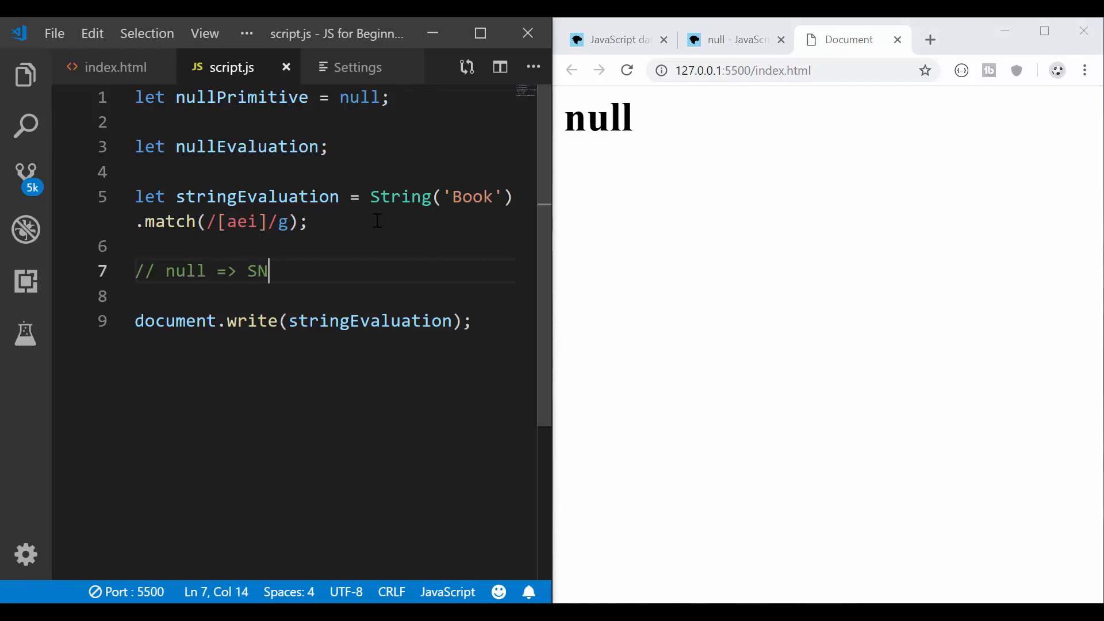
type("OTHING.")
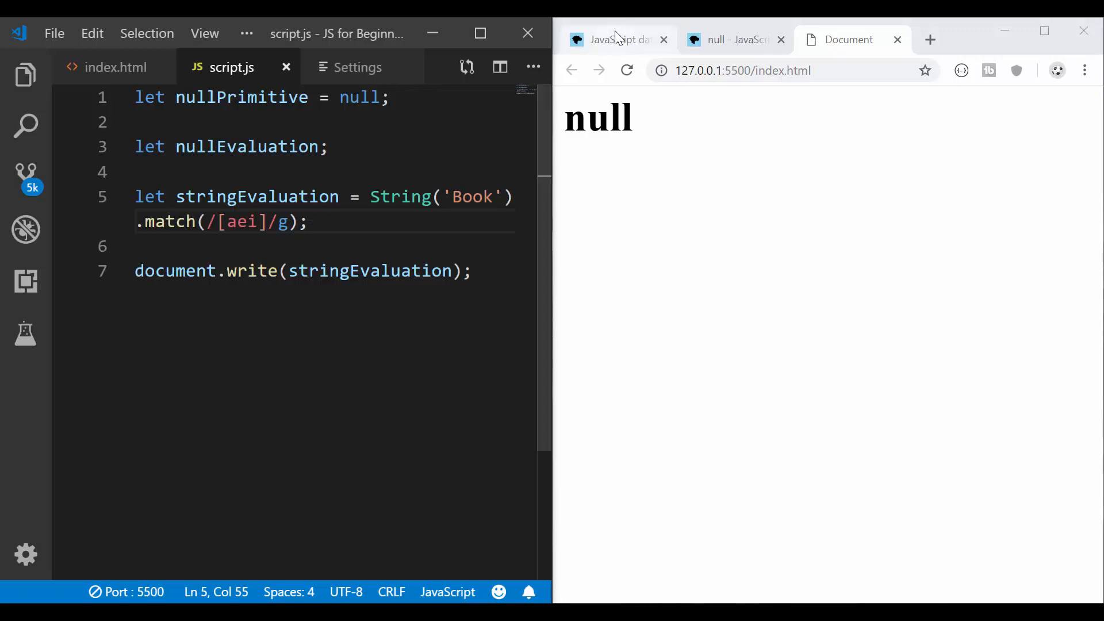
left_click(616, 39)
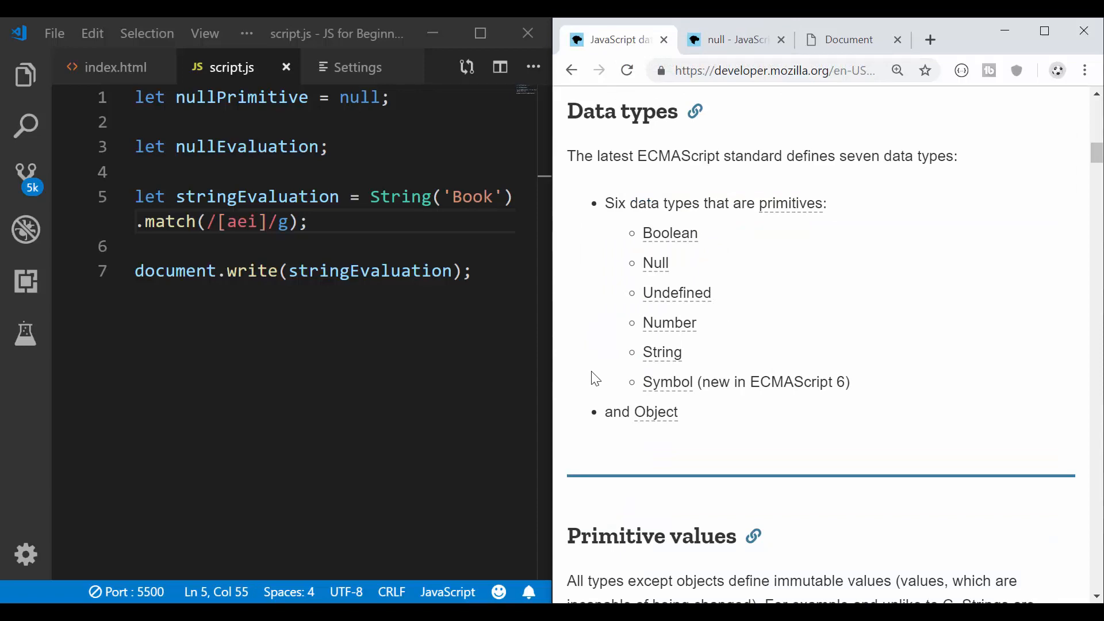
mouse_move(532, 185)
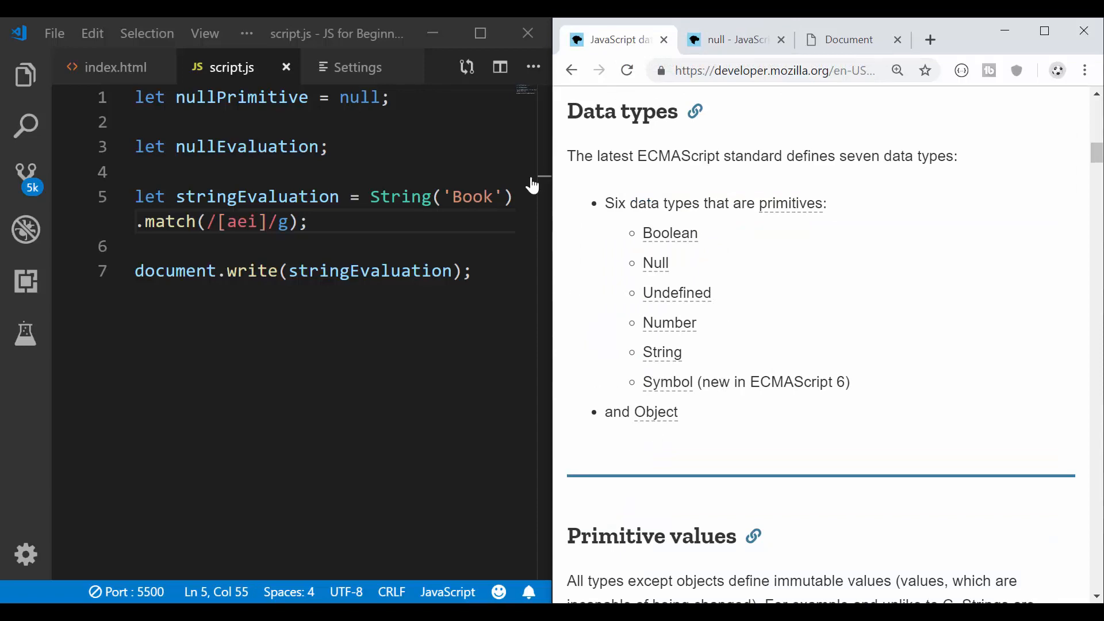